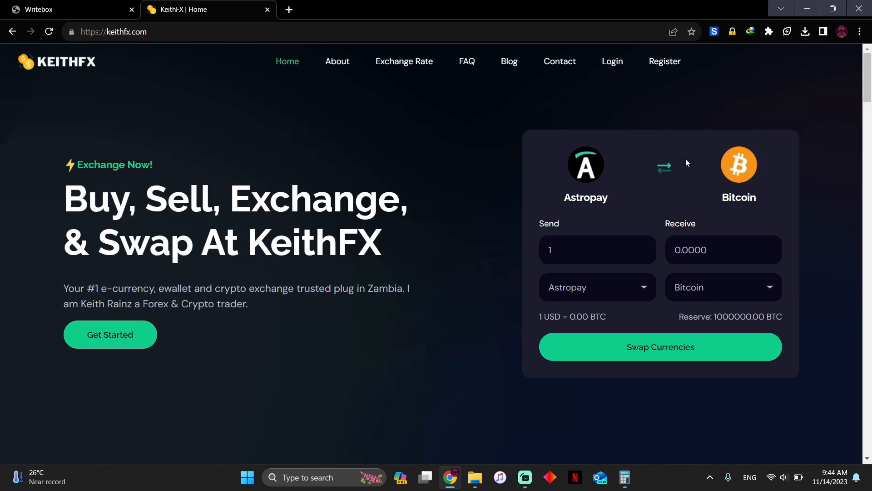
mouse_move(625, 181)
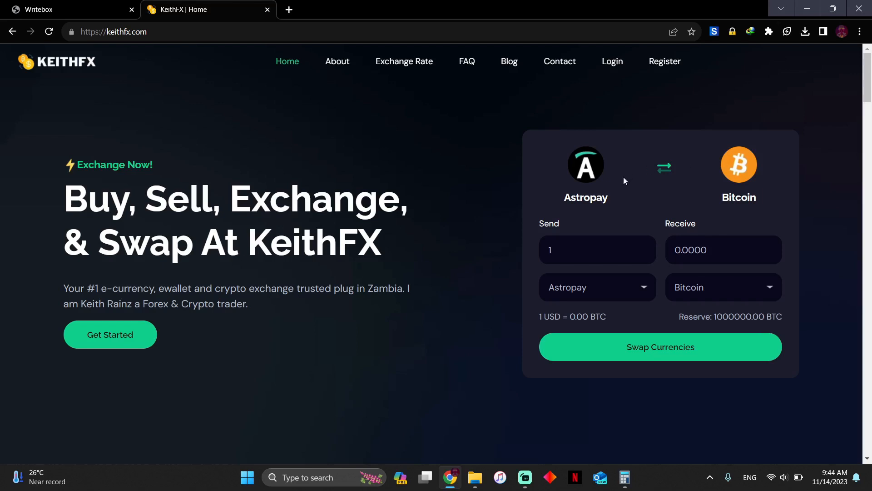
mouse_move(628, 239)
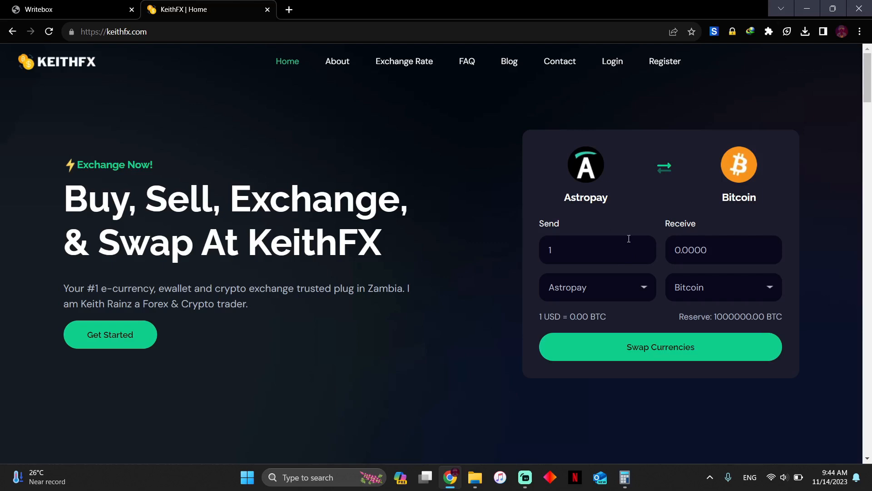
mouse_move(542, 227)
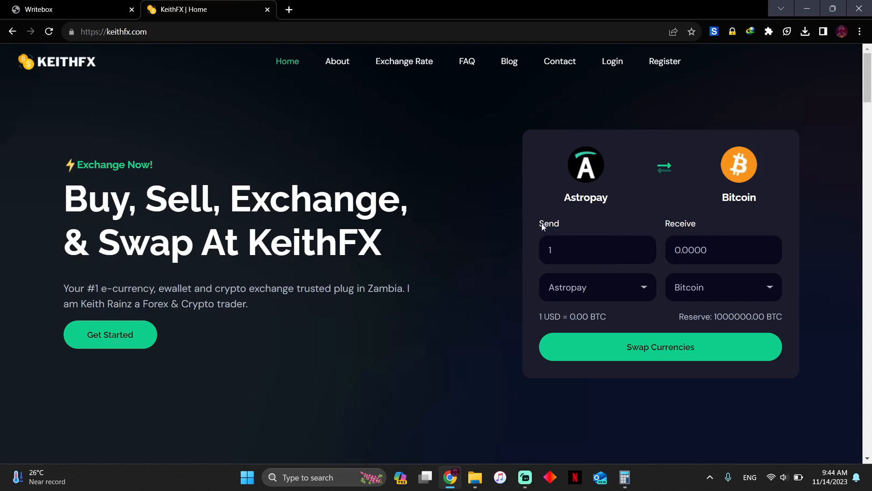
Open the KeithFX send-currency list to pick Zambian Kwacha.
double_click(548, 223)
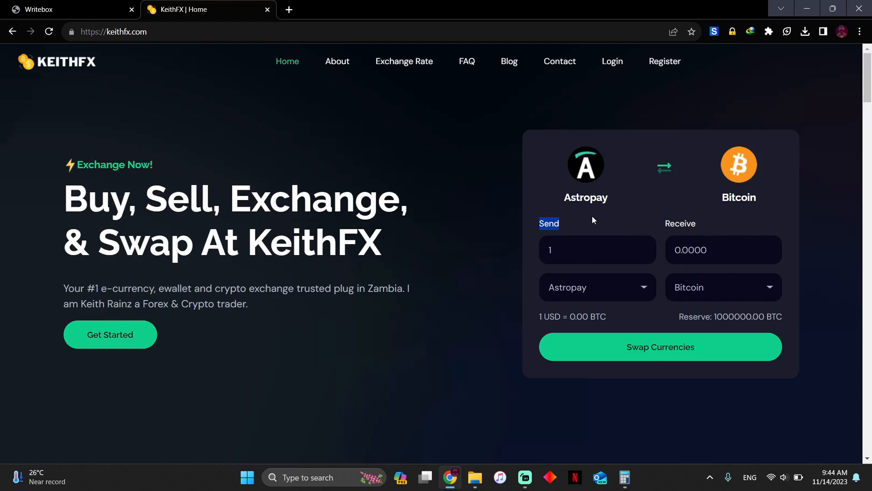
left_click(595, 287)
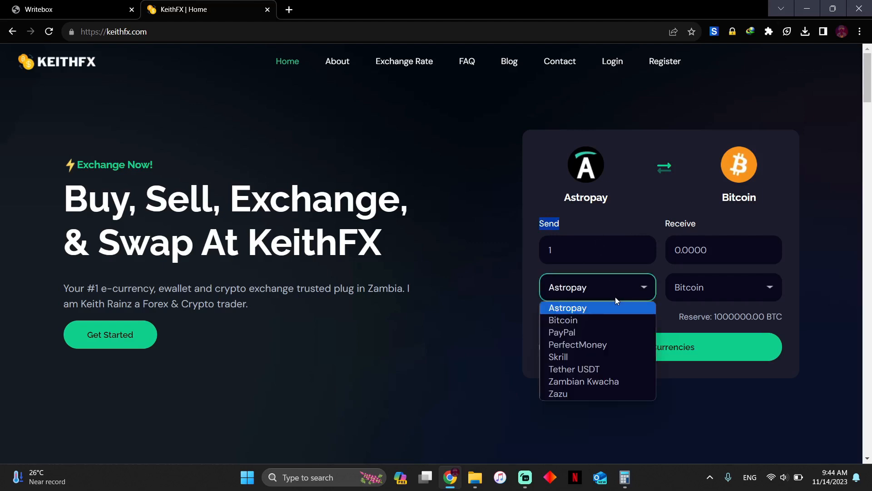
mouse_move(558, 393)
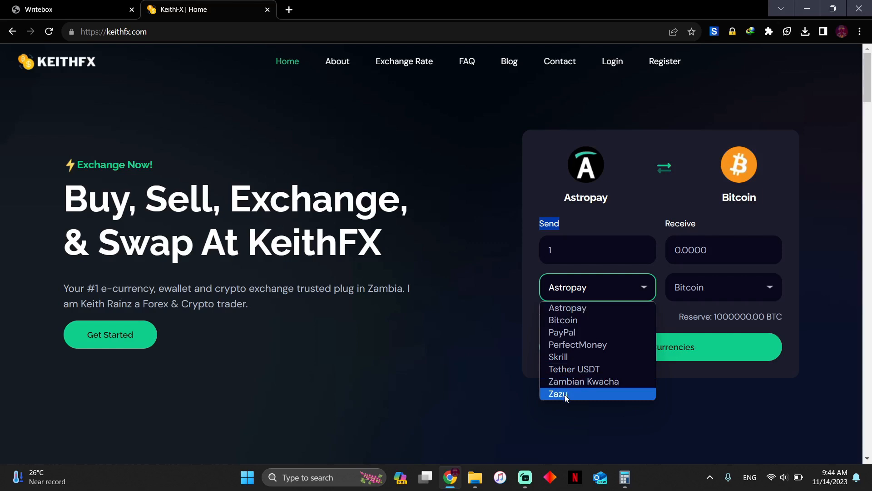
mouse_move(567, 394)
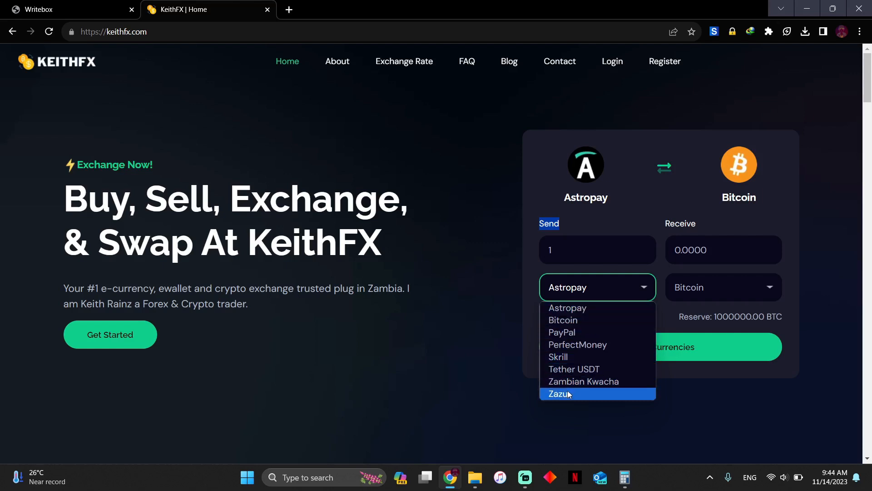
mouse_move(577, 345)
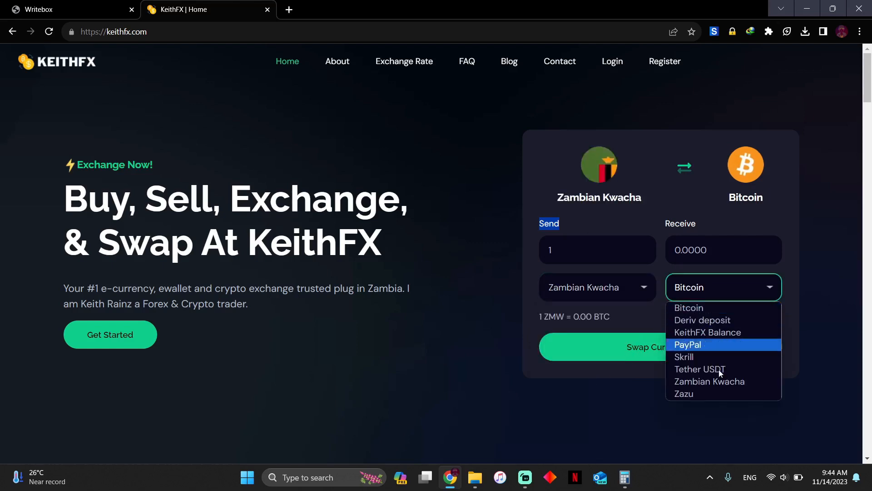
mouse_move(702, 320)
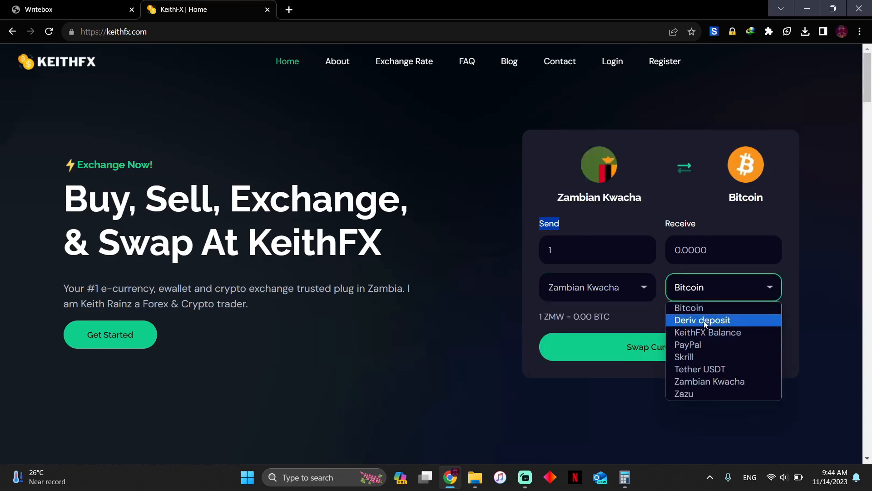
Receive Deriv Deposit, keeping Zambian Kwacha as the send currency (1 ZMW = 0.04 USD).
left_click(702, 320)
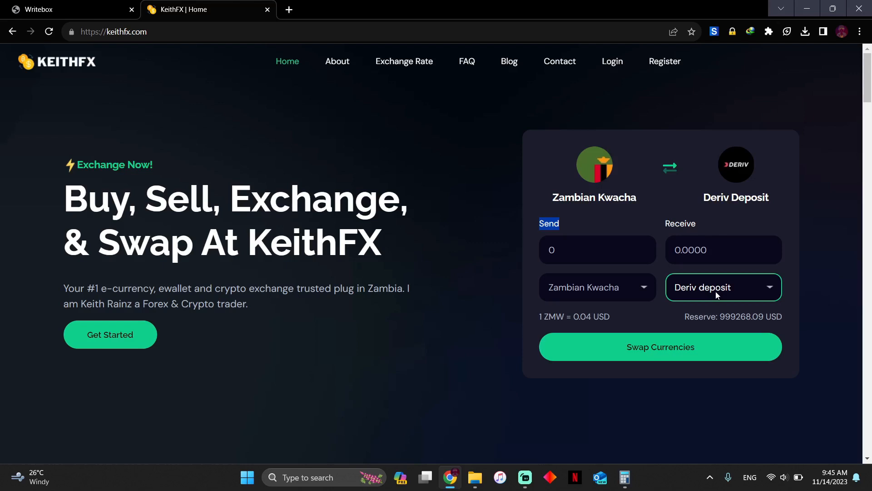
left_click(597, 287)
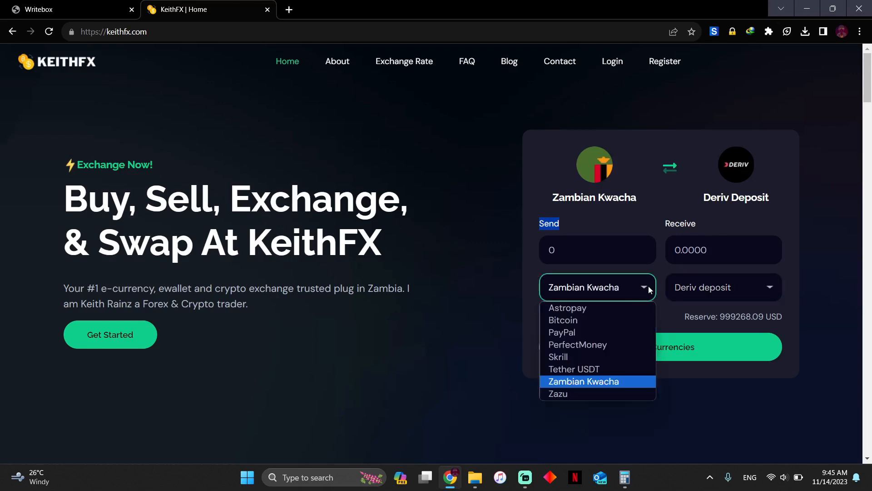
mouse_move(646, 290)
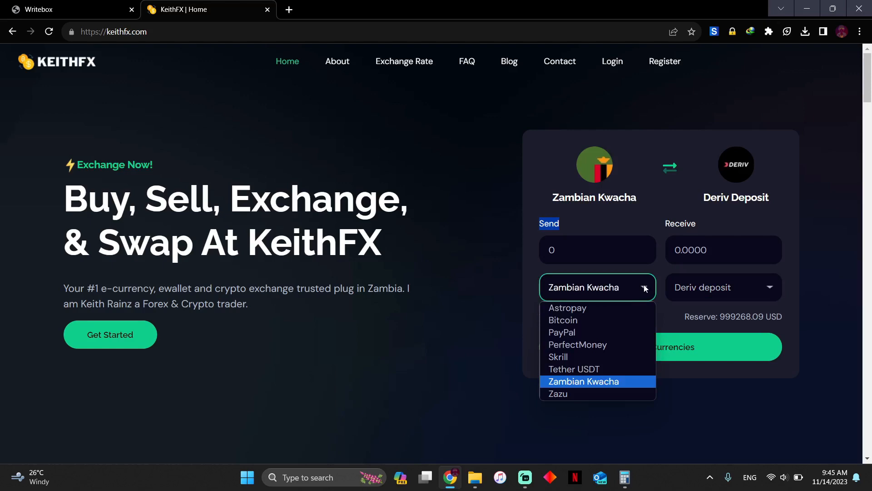
left_click(583, 381)
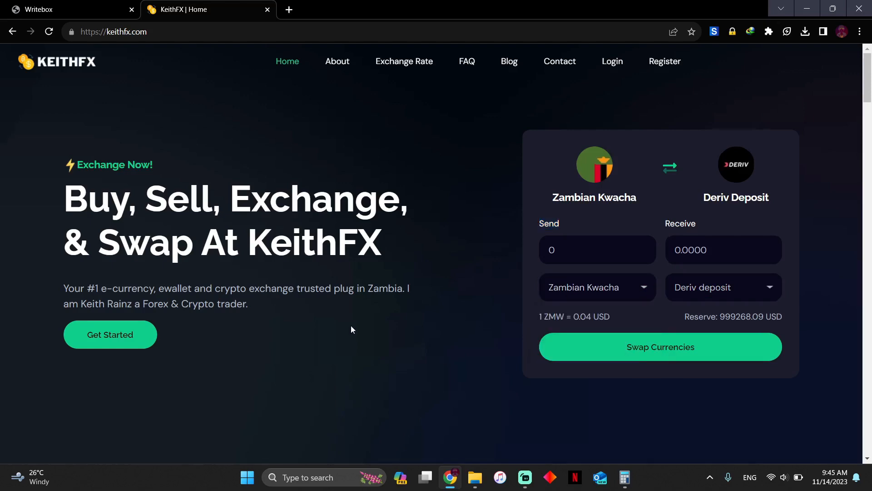
Scroll down to the Recent Exchanges table, review the Kwacha-to-Deriv rows, then scroll back up.
scroll("down", 3)
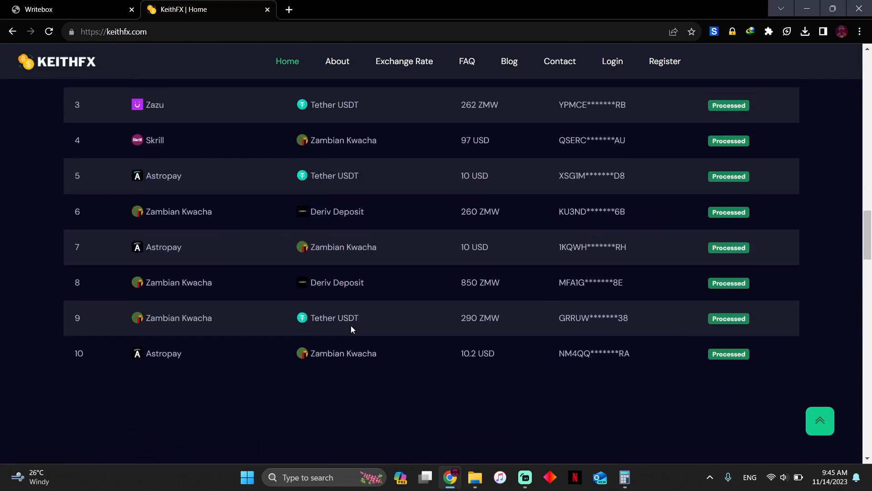
scroll("up", 3)
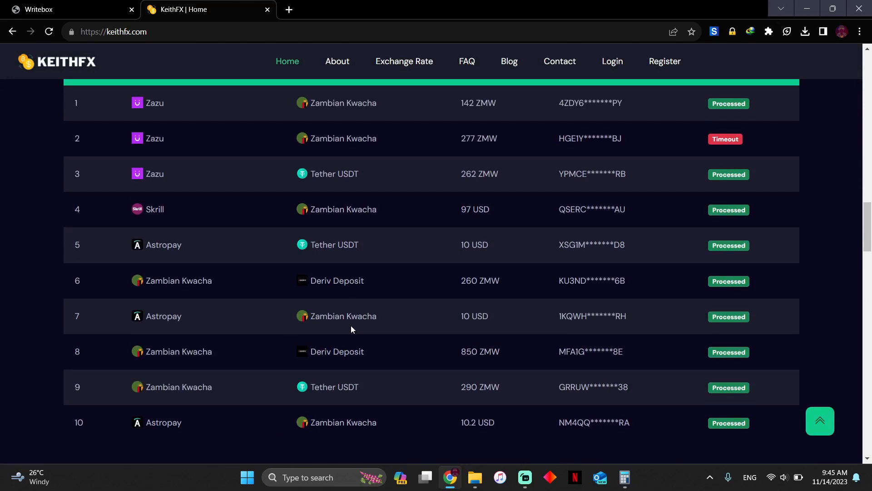
scroll("up", 3)
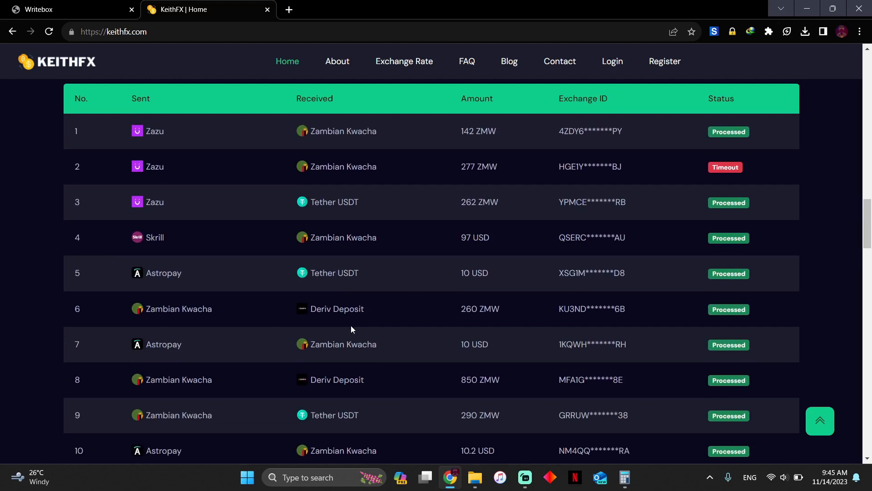
scroll("up", 3)
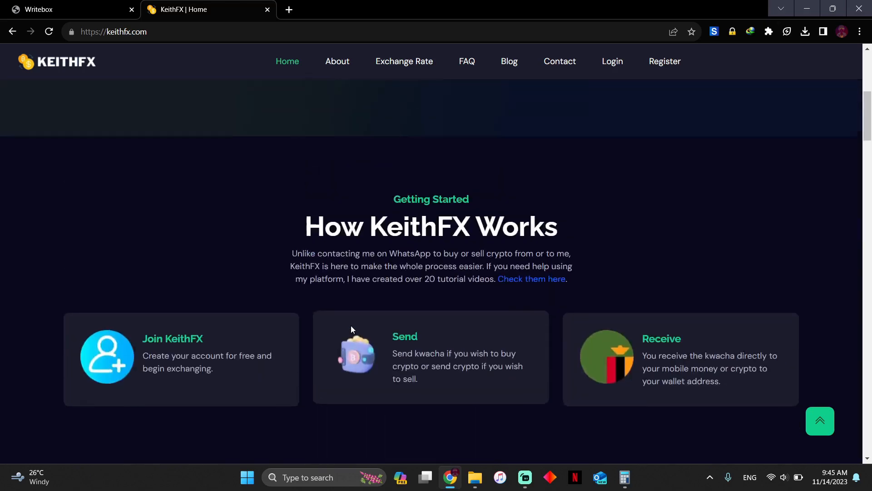
scroll("up", 3)
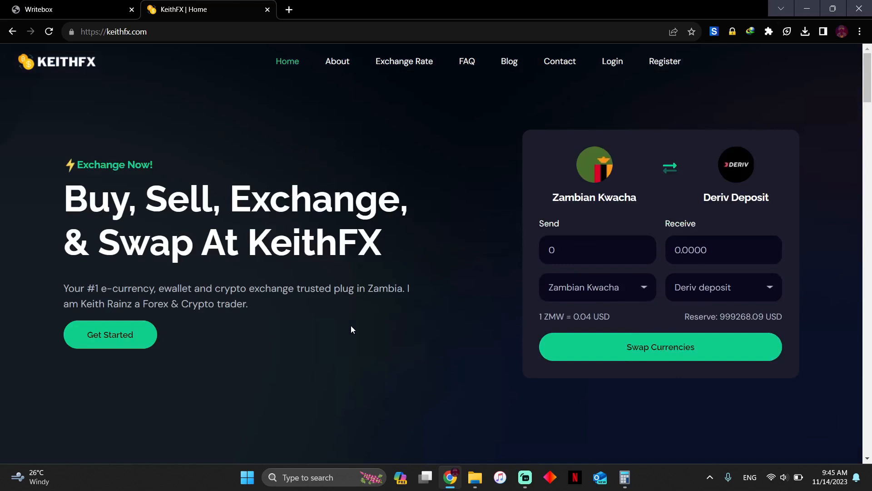
mouse_move(359, 325)
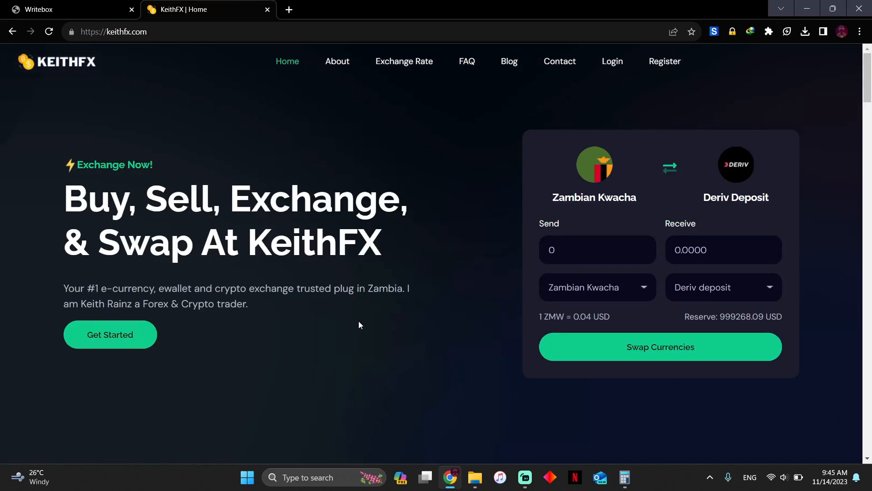
mouse_move(790, 321)
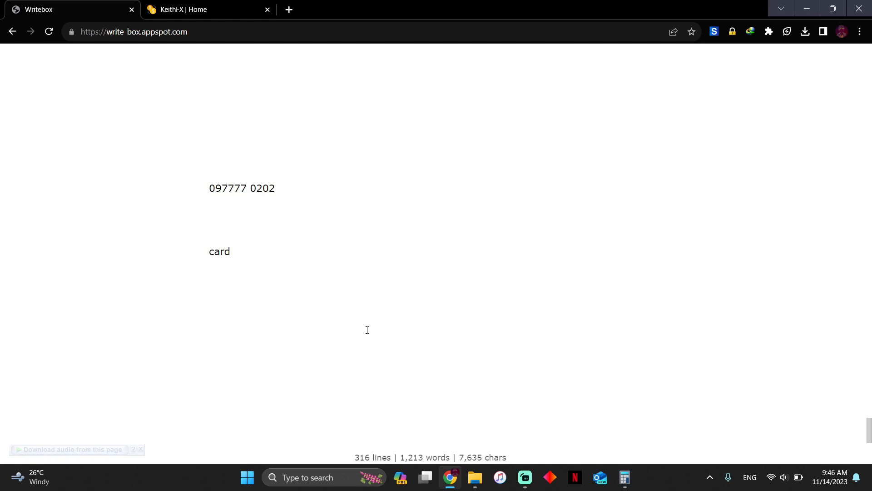
Make the Writebox note's last line read 'card XX', then return to KeithFX.
type("XX")
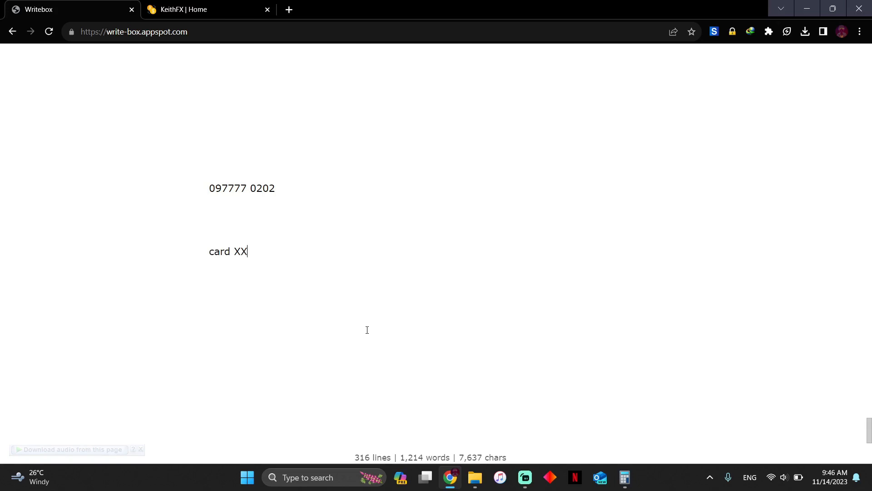
key("Return")
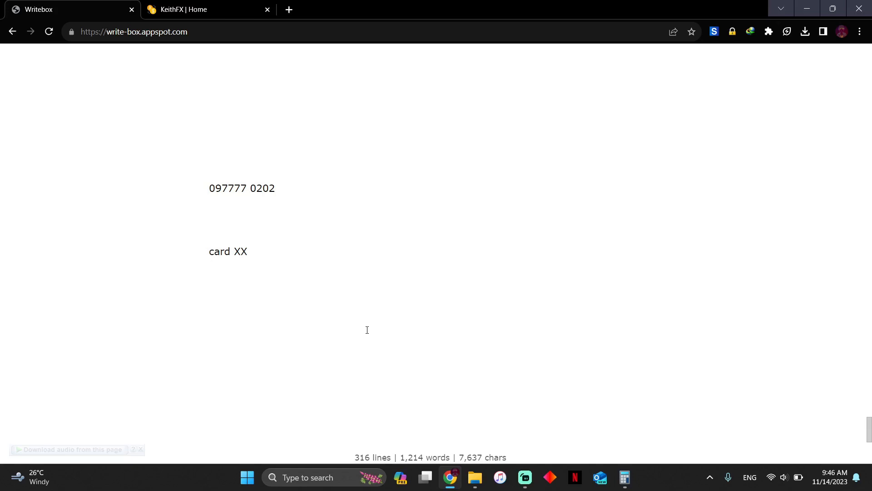
left_click(208, 10)
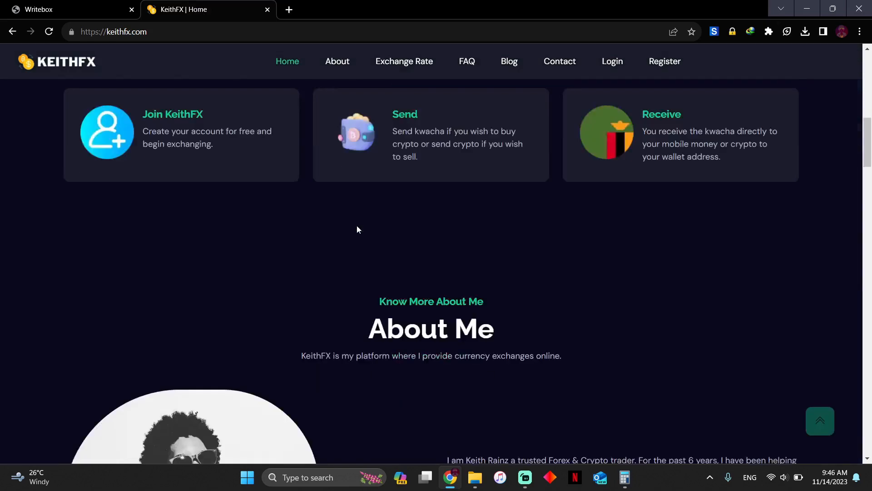
Scroll to the Recent Exchanges table, read the latest transactions and statuses, then scroll up.
scroll("down", 3)
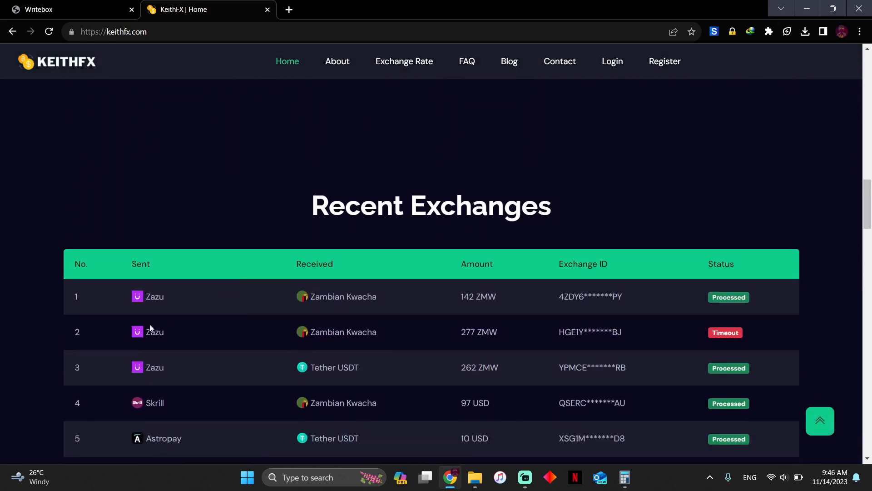
mouse_move(155, 324)
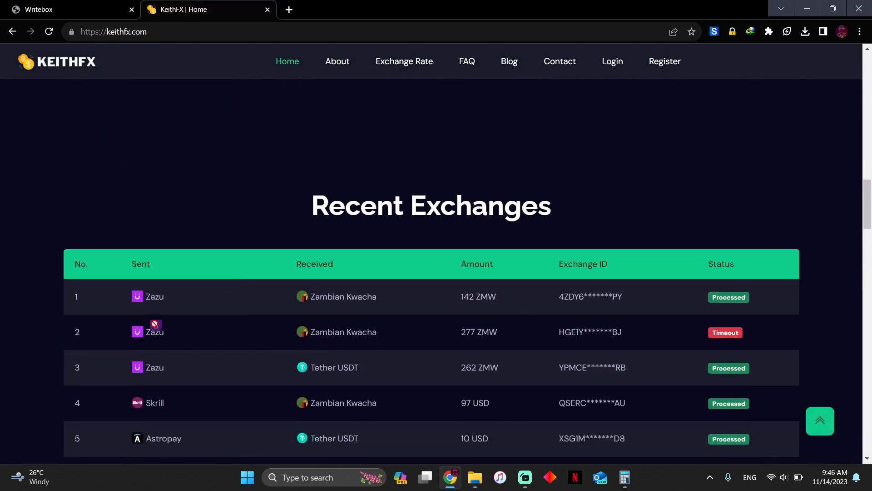
mouse_move(210, 328)
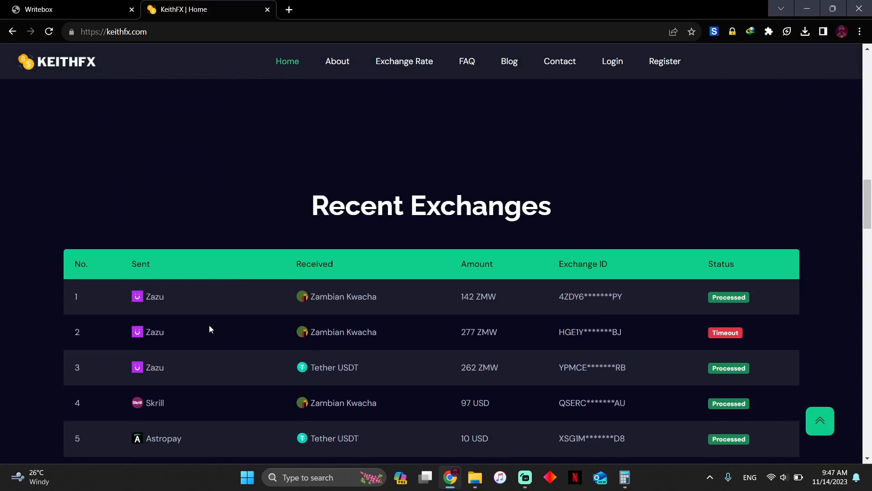
mouse_move(484, 345)
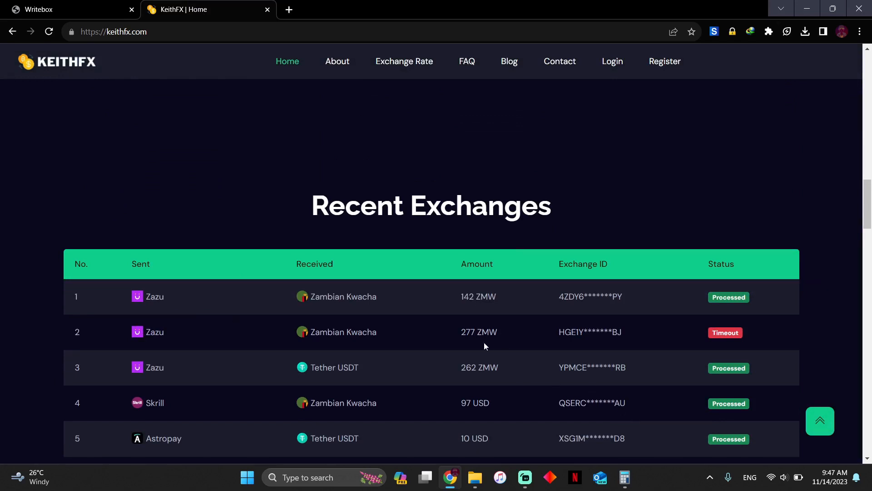
mouse_move(480, 342)
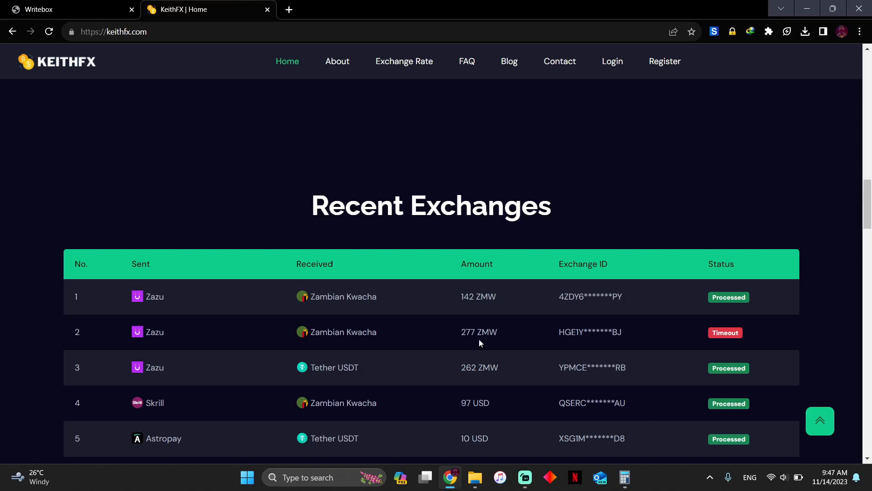
mouse_move(754, 359)
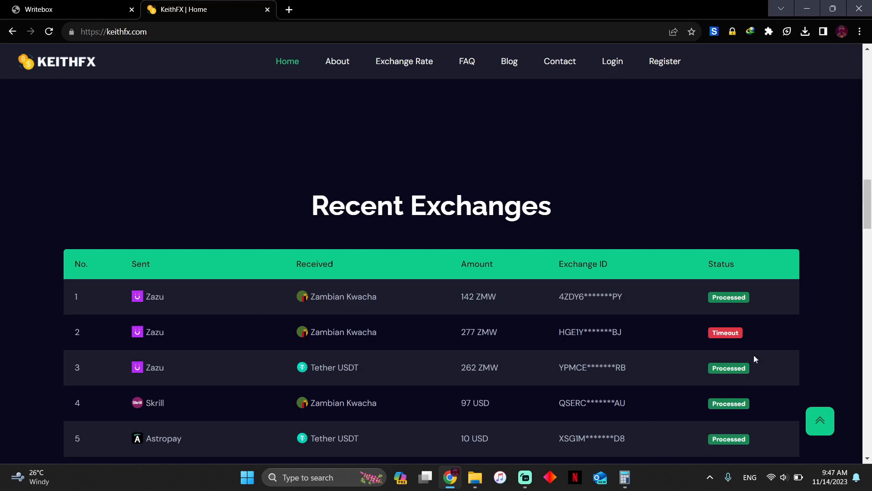
mouse_move(264, 236)
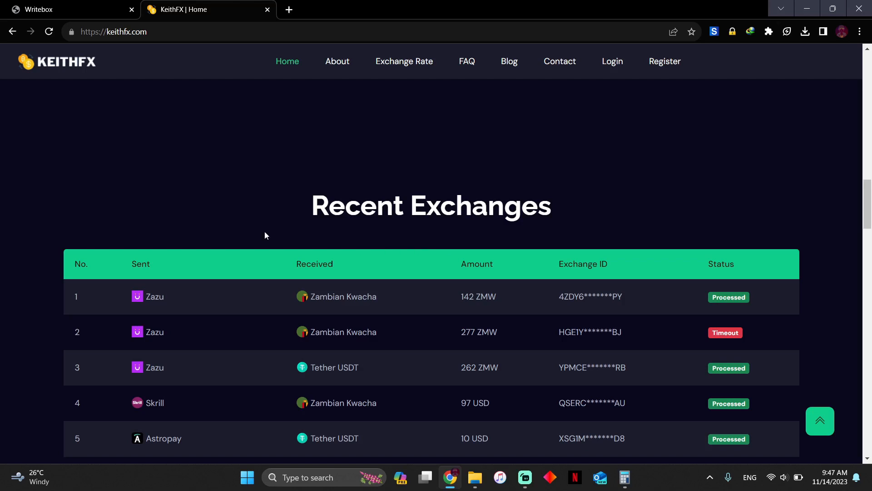
mouse_move(387, 309)
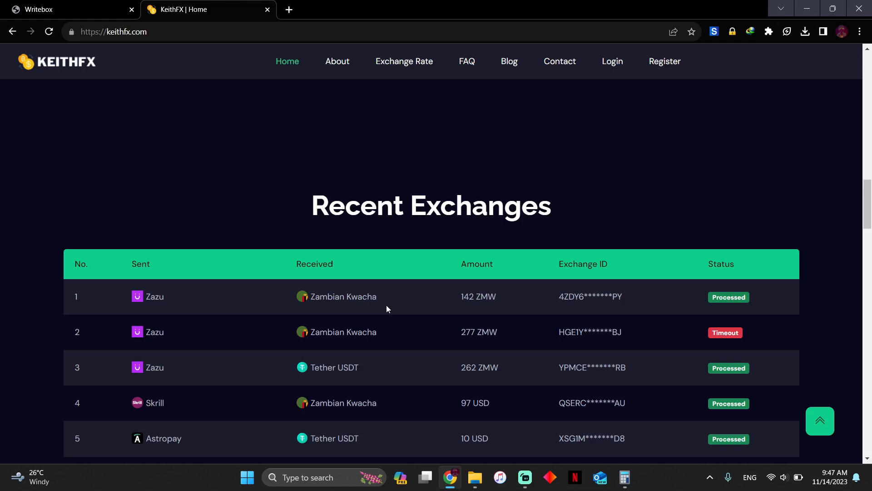
scroll("up", 3)
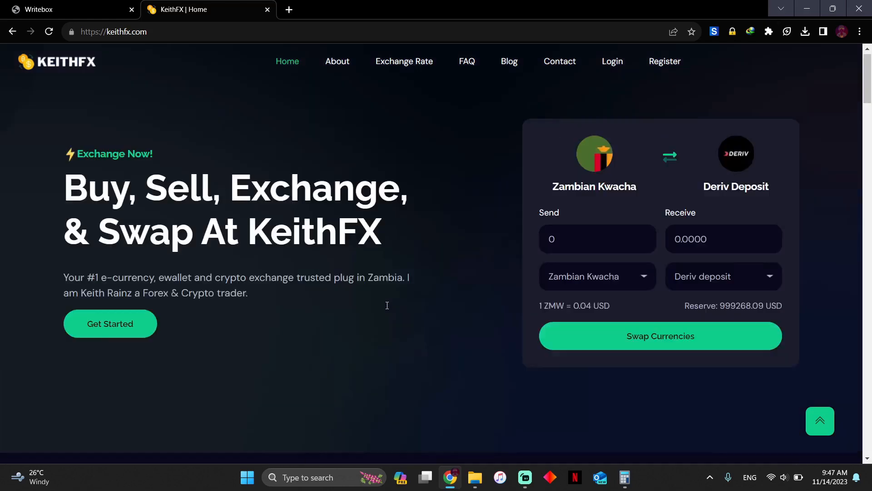
Scroll to the top of KeithFX and show the send-currency list, Astropay through Zazu.
scroll("up", 3)
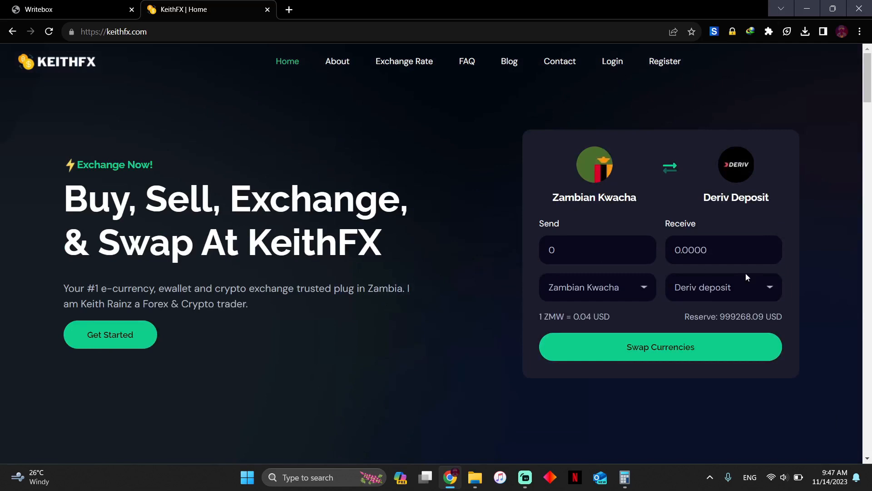
mouse_move(729, 284)
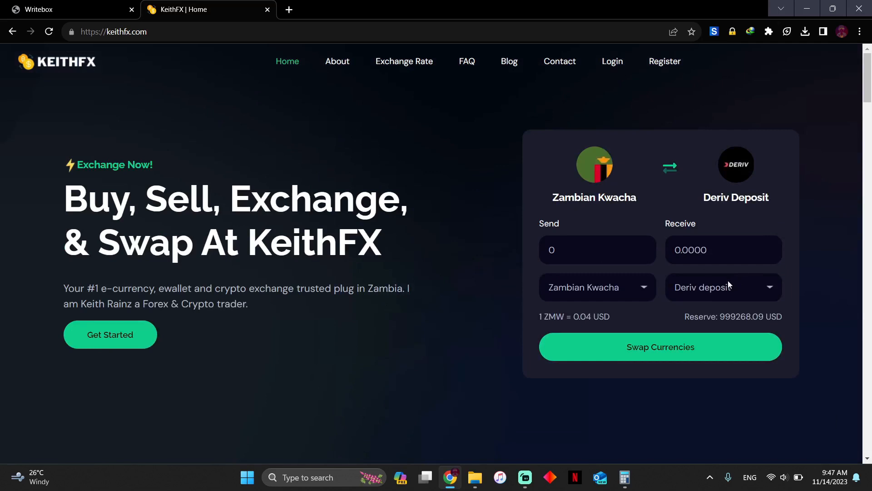
mouse_move(9, 4)
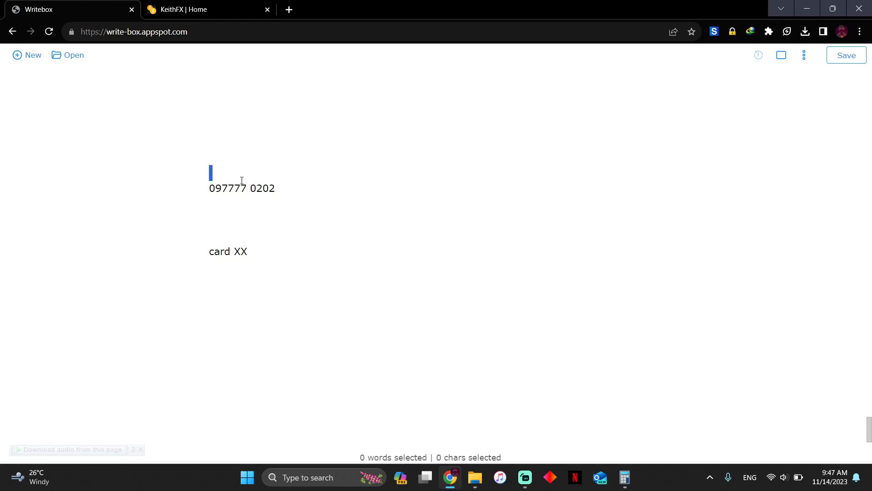
left_click(208, 9)
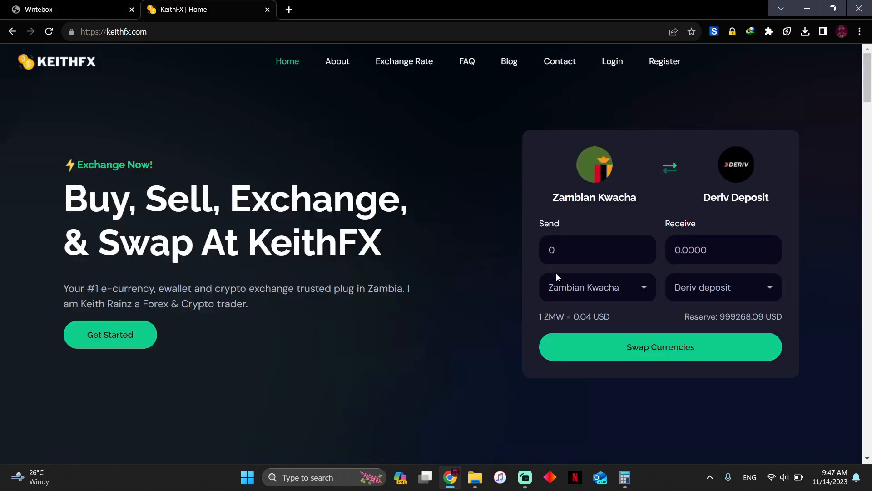
left_click(596, 287)
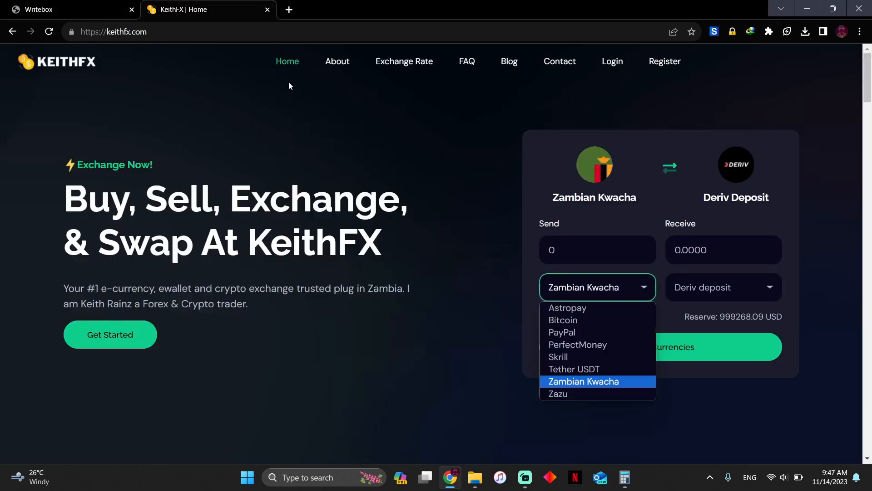